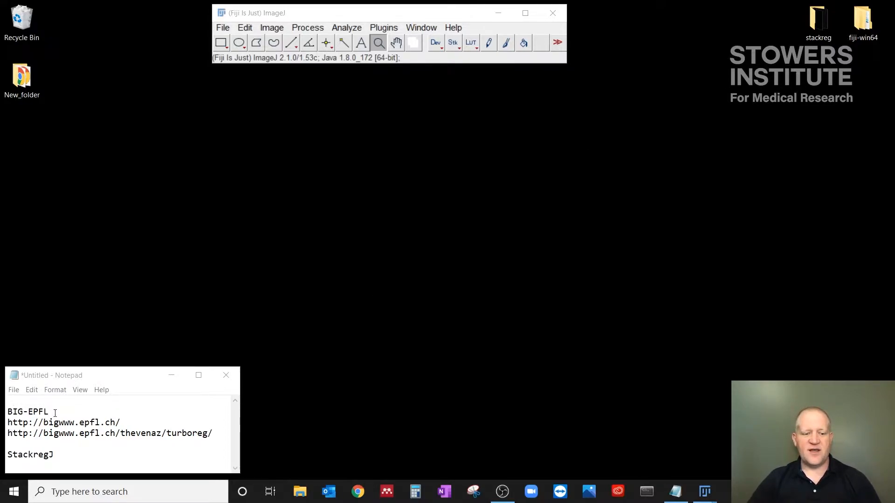
Check the BIG-EPFL note, then flip the data1 stack between its two fluorescence channels.
{"action": "double_click", "coordinate": [27, 410]}
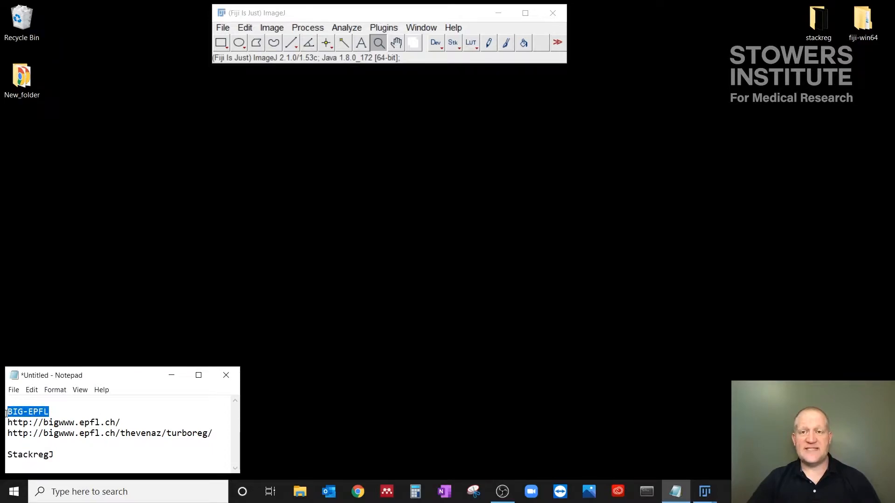
{"action": "left_click", "coordinate": [95, 411]}
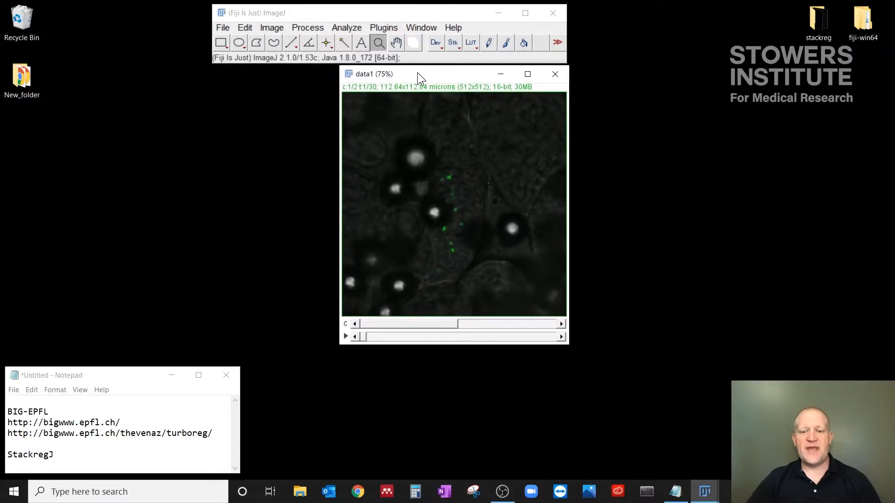
{"action": "mouse_move", "coordinate": [478, 166]}
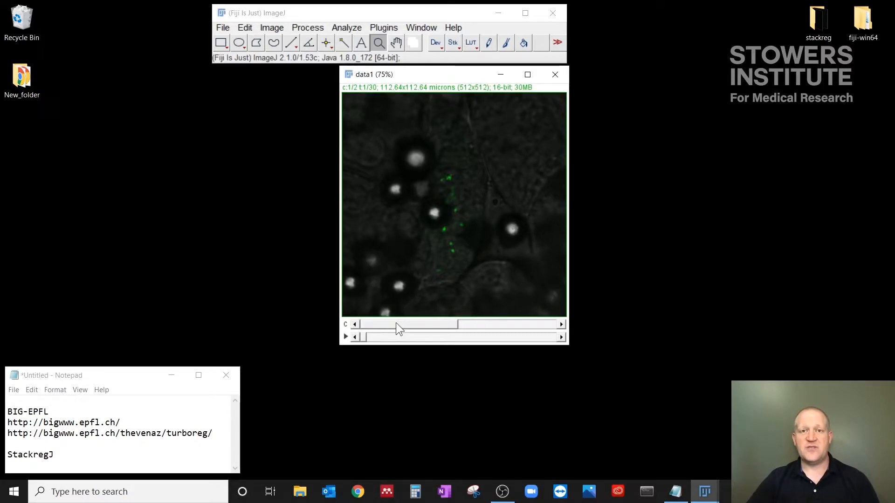
{"action": "left_click_drag", "start_coordinate": [398, 336], "coordinate": [414, 336]}
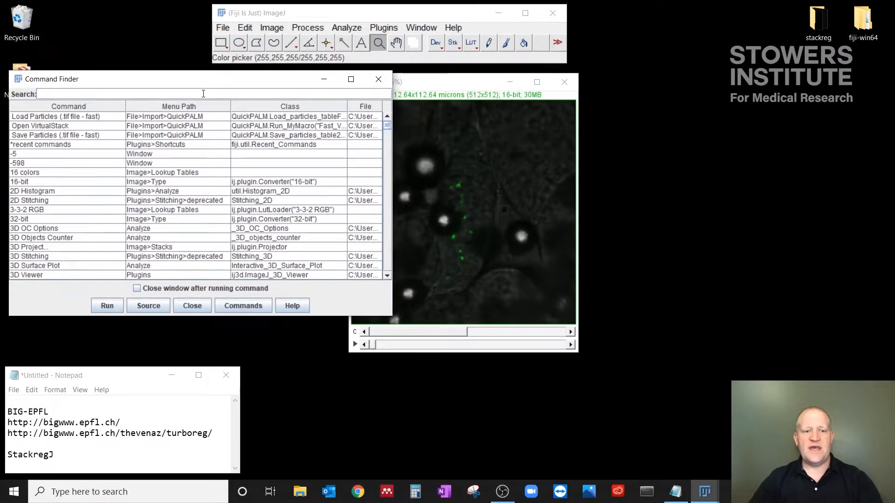
Search the Command Finder for 'stackregj' to isolate the StackRegJ_ plugin.
{"action": "type", "text": "stackregj"}
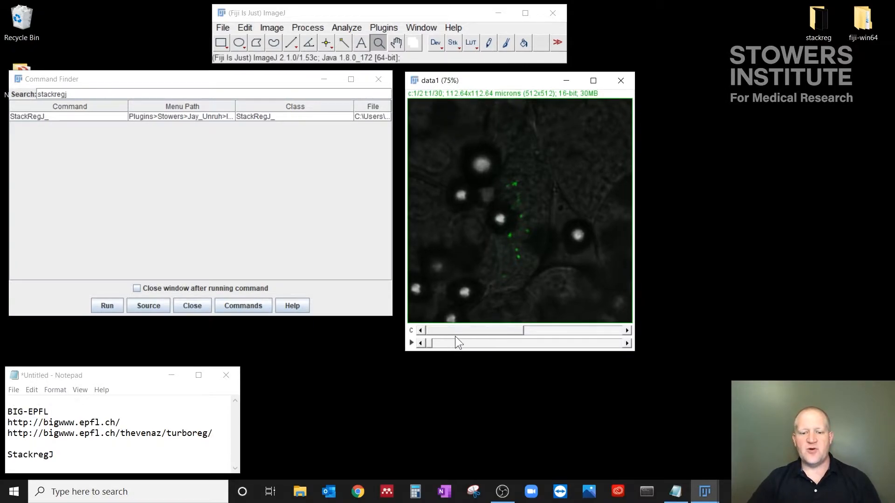
{"action": "mouse_move", "coordinate": [477, 304]}
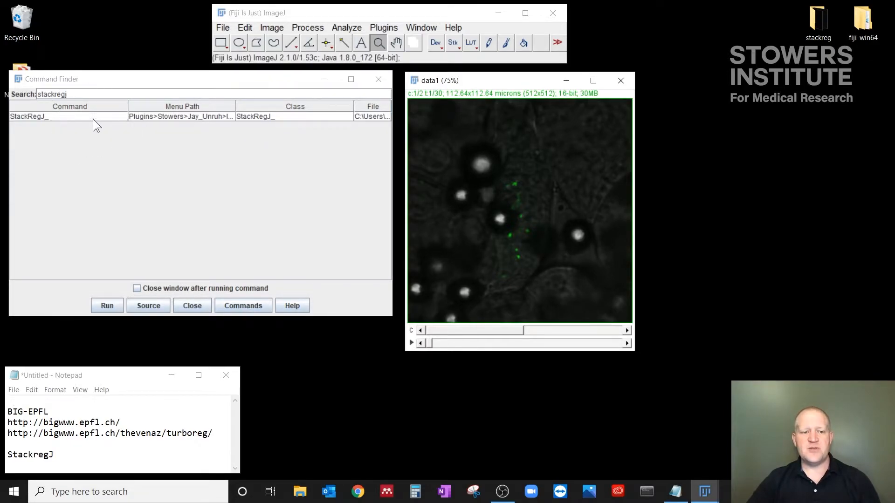
{"action": "mouse_move", "coordinate": [88, 123]}
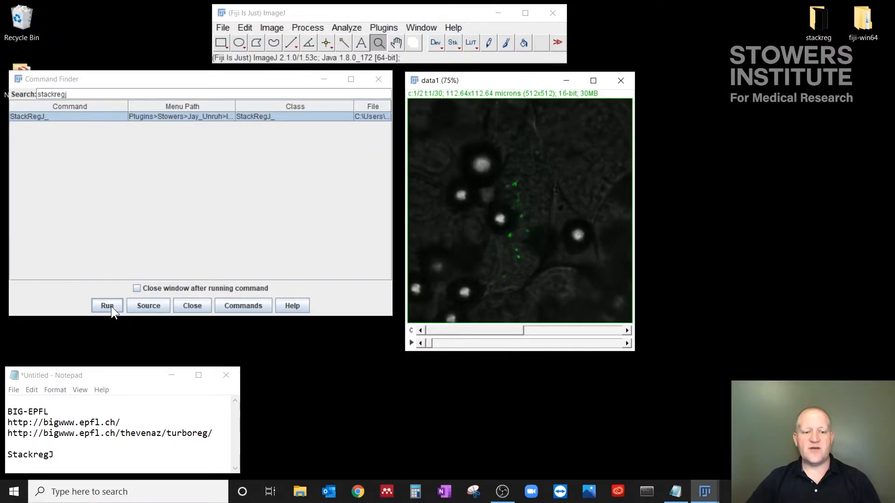
Run StackRegJ and set Transformation to Translation with Output Trans Trajectory unchecked.
{"action": "left_click", "coordinate": [106, 306]}
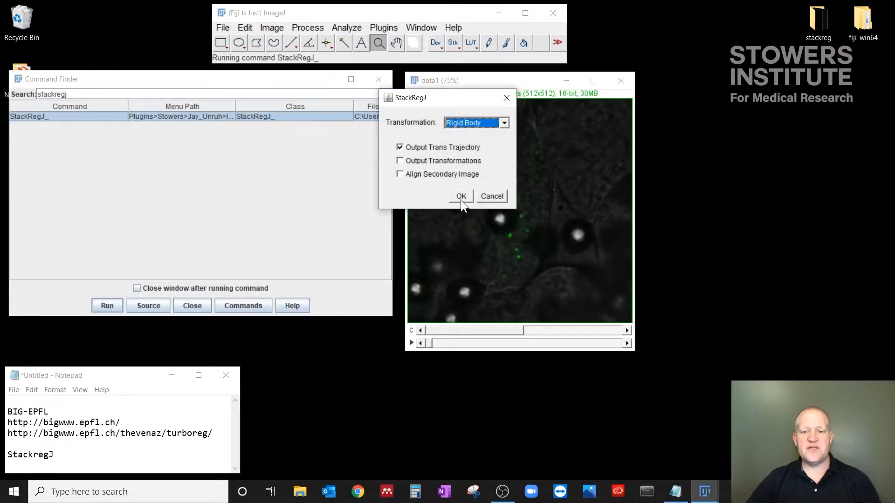
{"action": "mouse_move", "coordinate": [457, 207]}
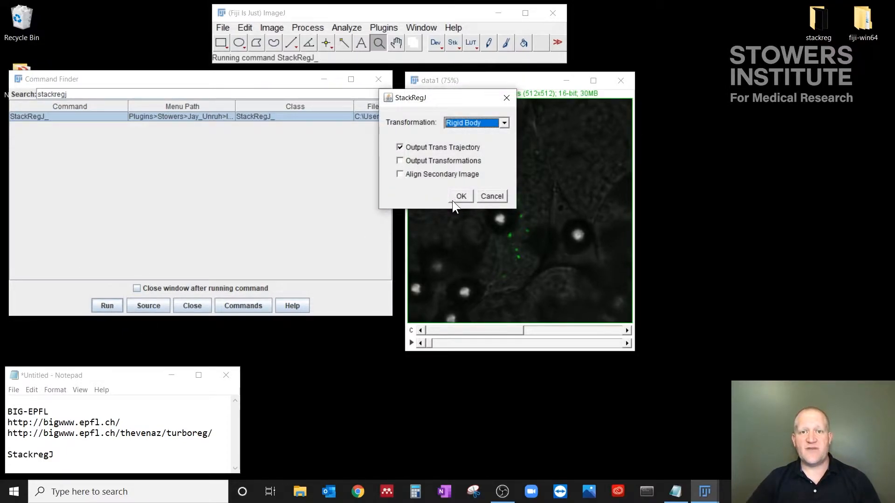
{"action": "left_click", "coordinate": [503, 123]}
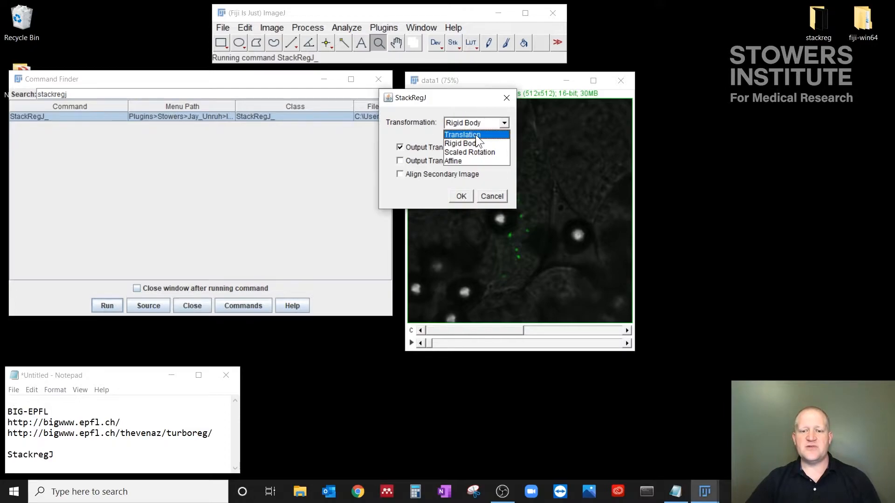
{"action": "left_click", "coordinate": [462, 134]}
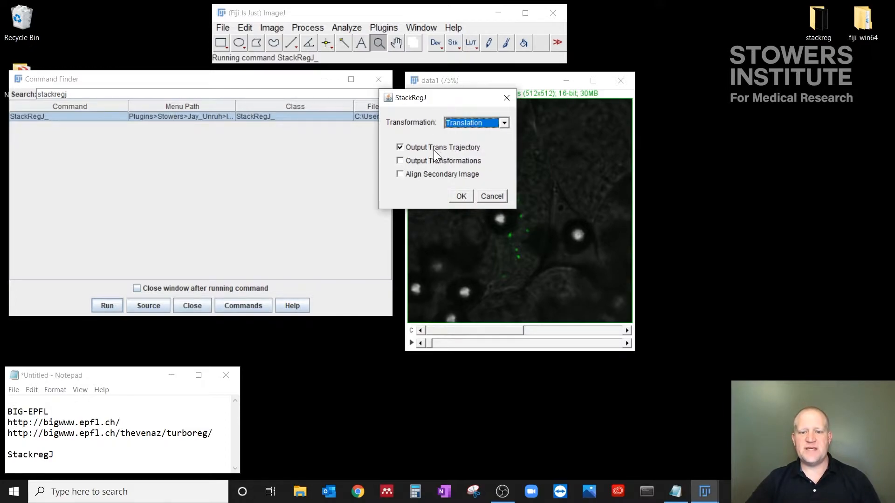
{"action": "mouse_move", "coordinate": [422, 154]}
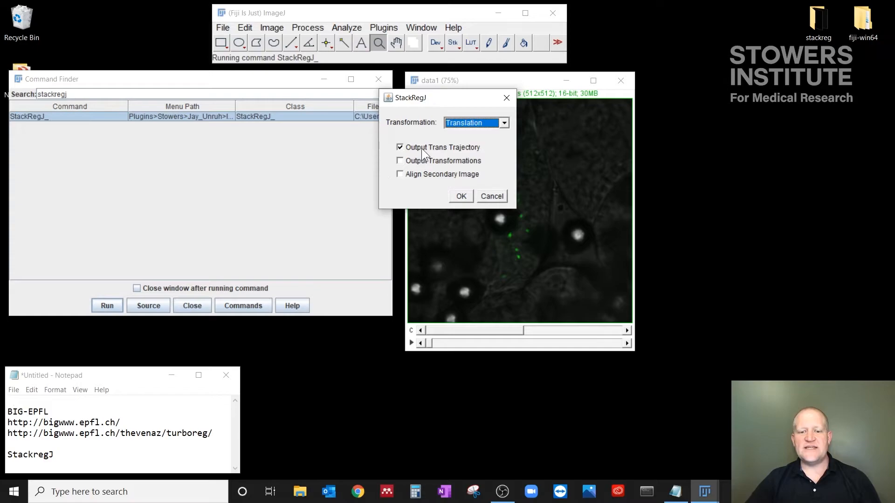
{"action": "left_click", "coordinate": [400, 148]}
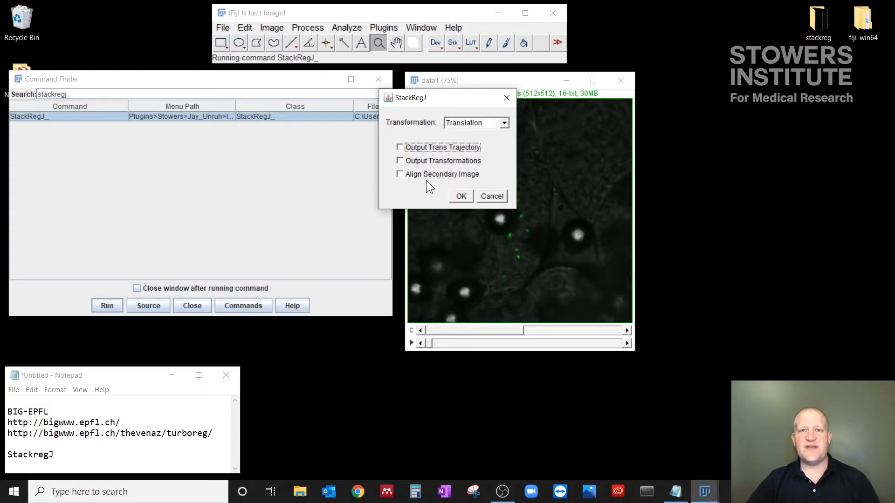
{"action": "mouse_move", "coordinate": [461, 151]}
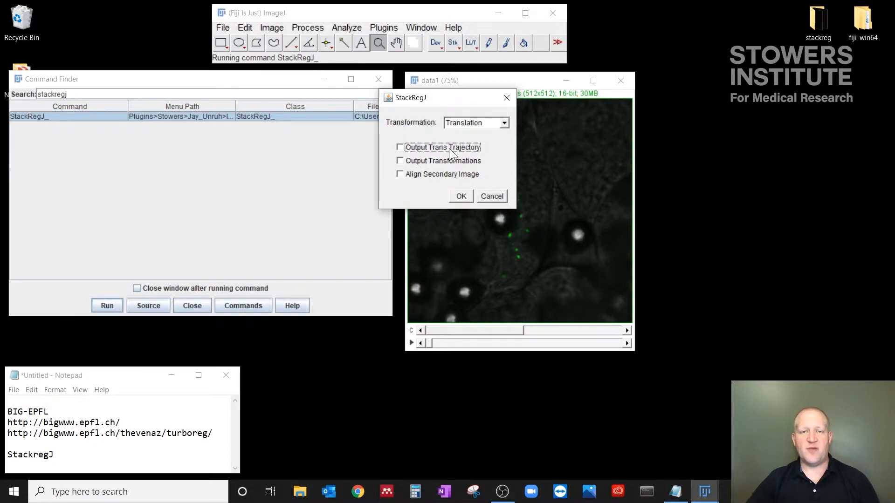
{"action": "mouse_move", "coordinate": [446, 175]}
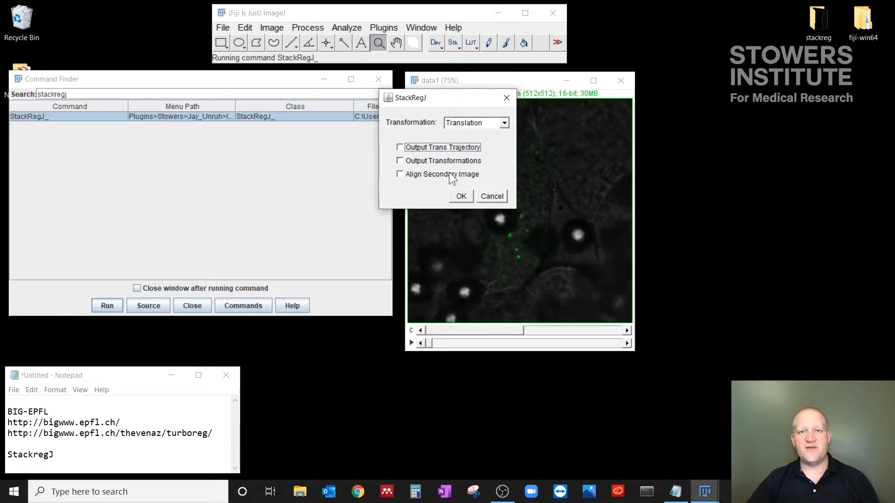
{"action": "mouse_move", "coordinate": [450, 153]}
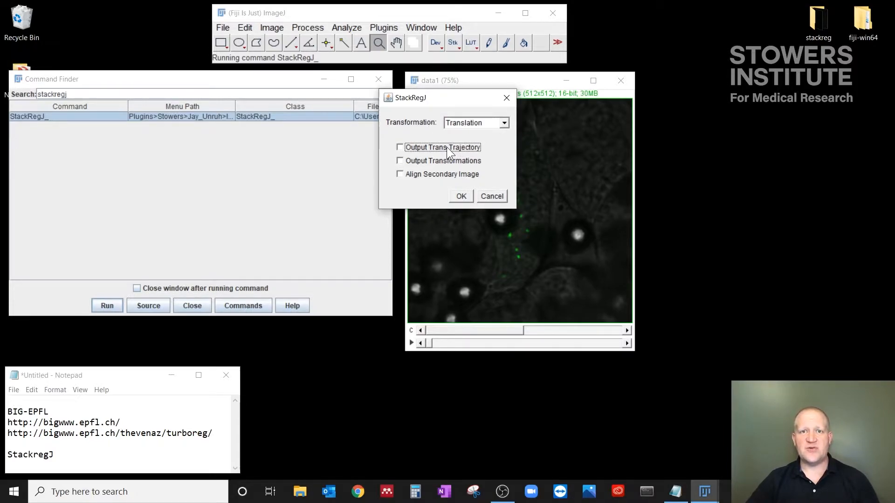
{"action": "mouse_move", "coordinate": [467, 189]}
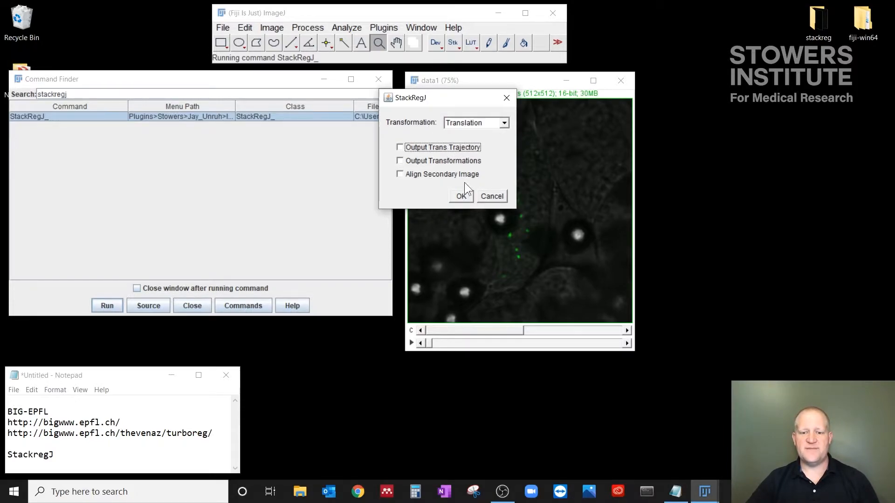
Confirm the dialog so StackRegJ translation registration runs through all 28 frames of data1.
{"action": "left_click", "coordinate": [460, 195]}
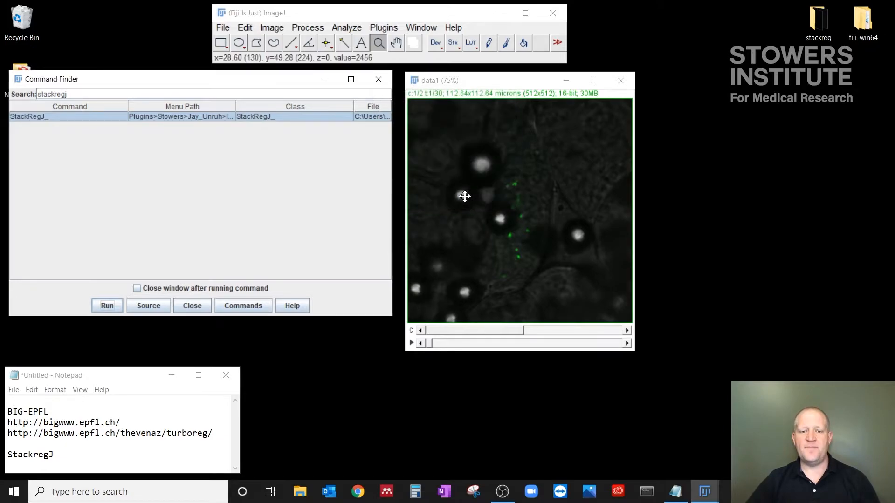
{"action": "left_click", "coordinate": [106, 305]}
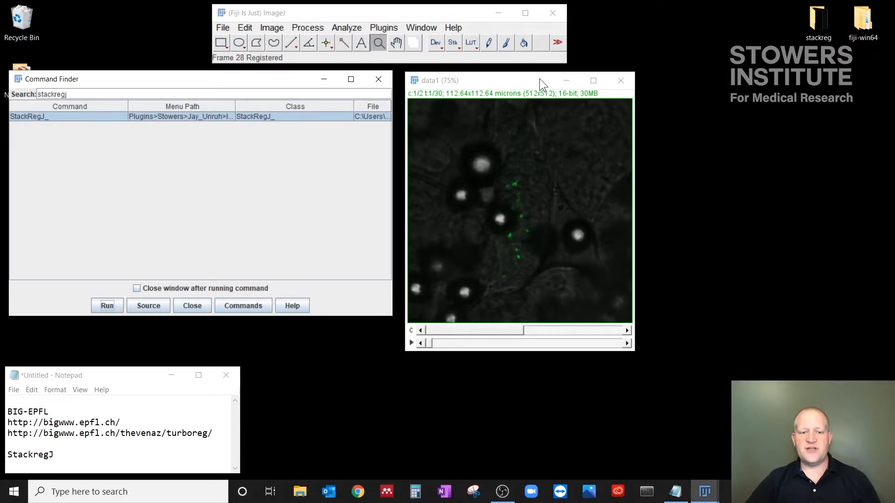
{"action": "mouse_move", "coordinate": [555, 128]}
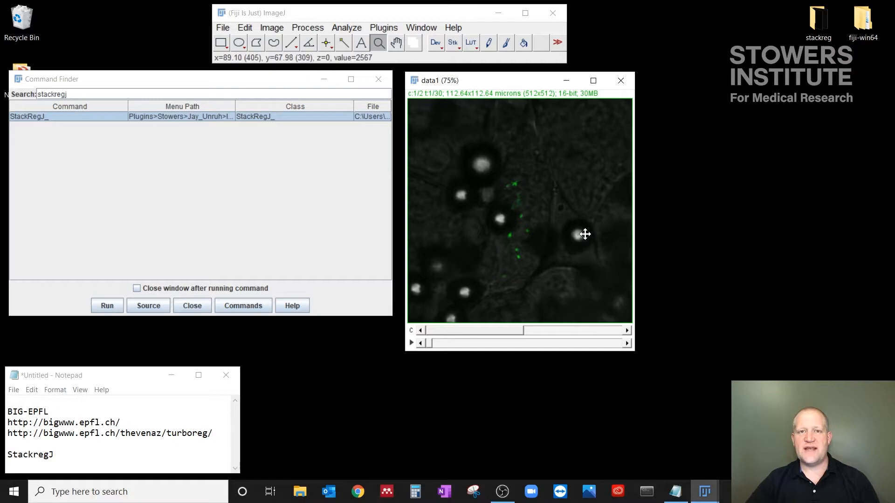
{"action": "mouse_move", "coordinate": [591, 237]}
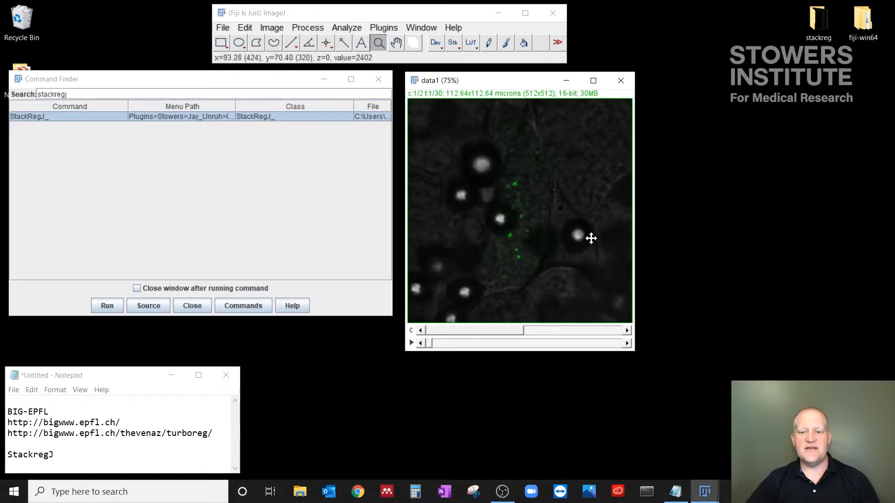
{"action": "mouse_move", "coordinate": [571, 232]}
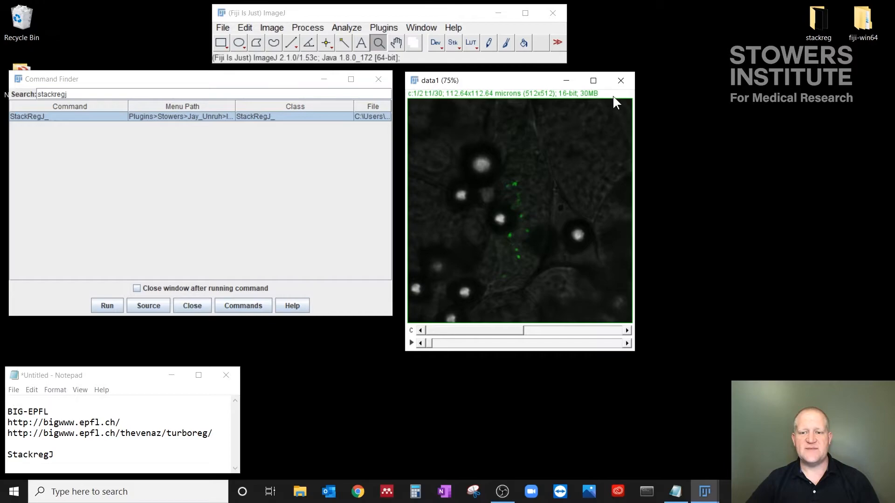
Close the registered data1 movie and make the two-channel data2 nuclei movie active.
{"action": "left_click", "coordinate": [620, 80]}
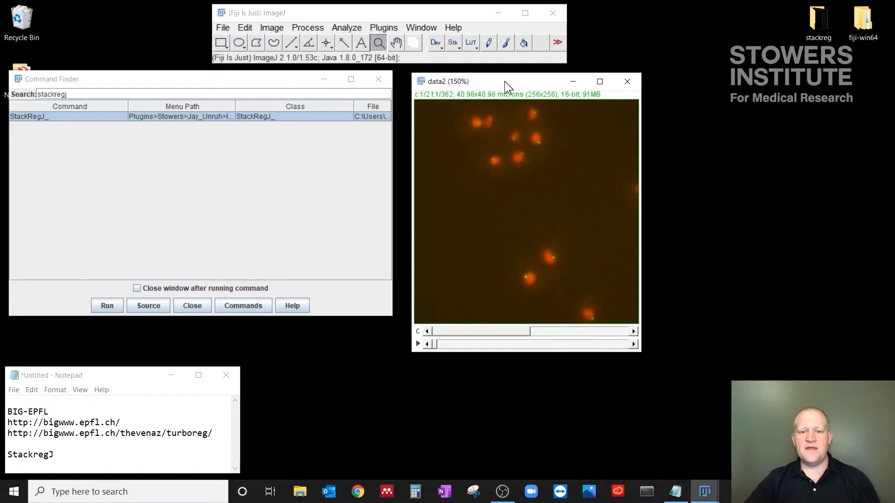
{"action": "left_click", "coordinate": [426, 344]}
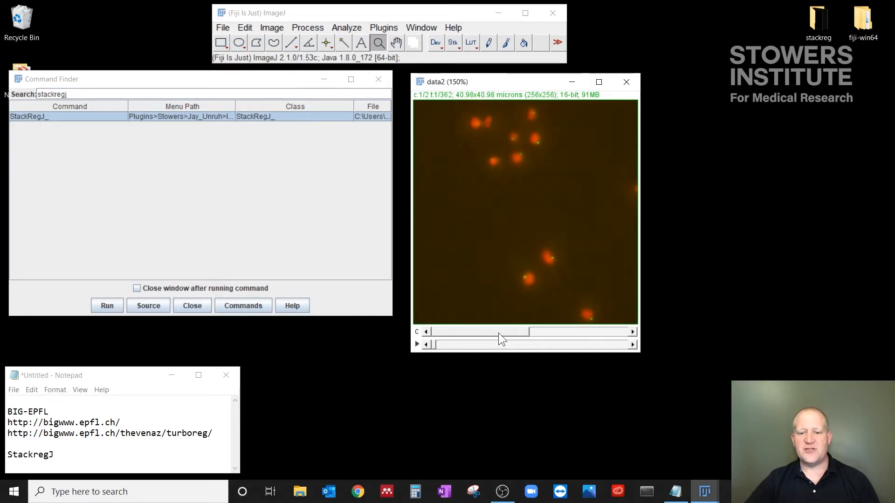
{"action": "mouse_move", "coordinate": [499, 253]}
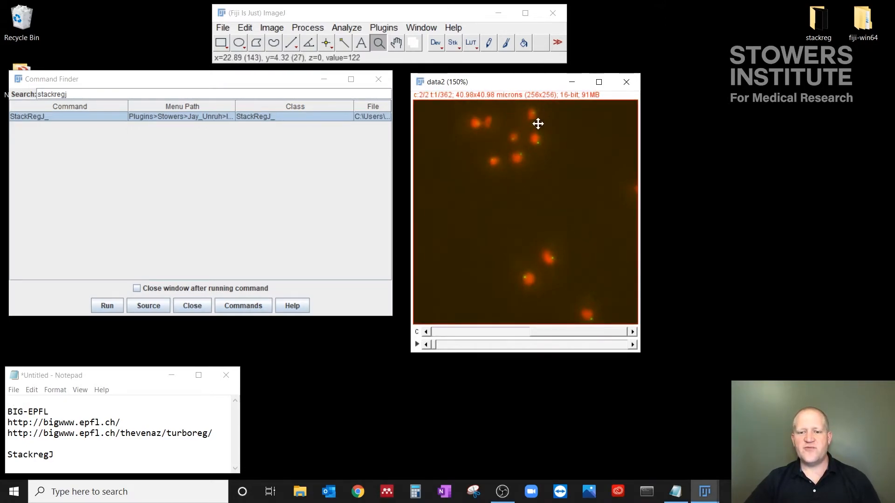
{"action": "mouse_move", "coordinate": [533, 106]}
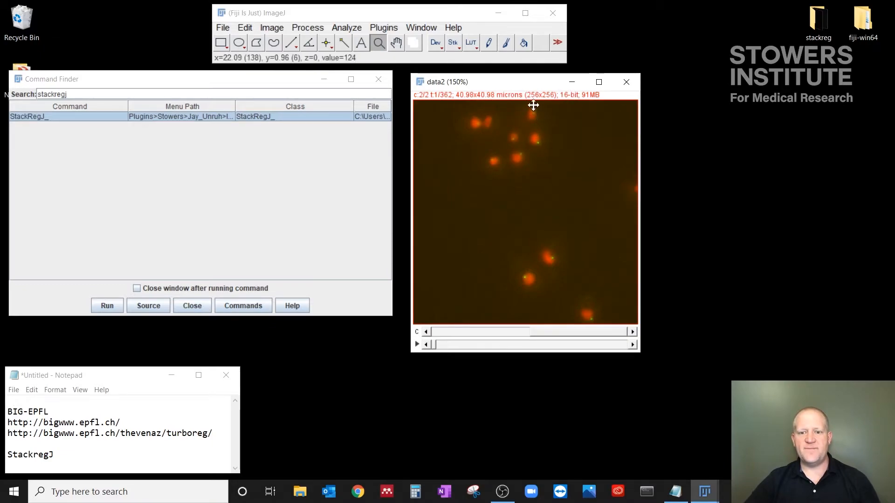
{"action": "mouse_move", "coordinate": [524, 159]}
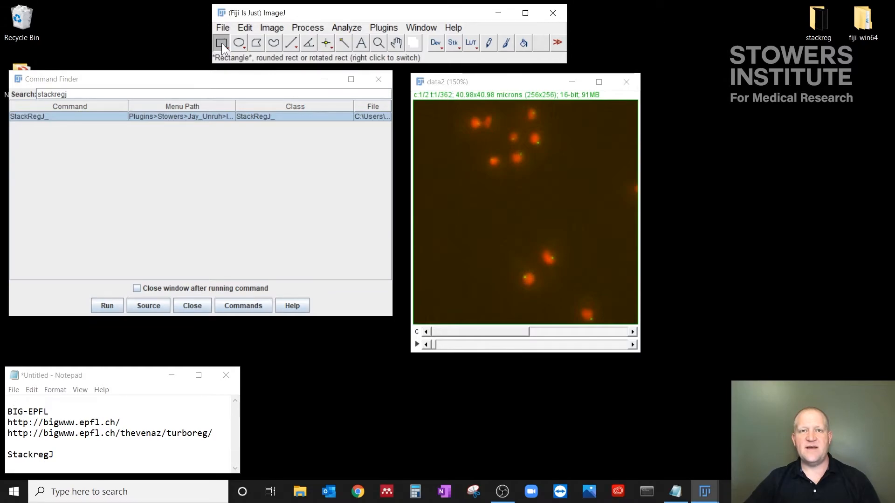
{"action": "mouse_move", "coordinate": [522, 252]}
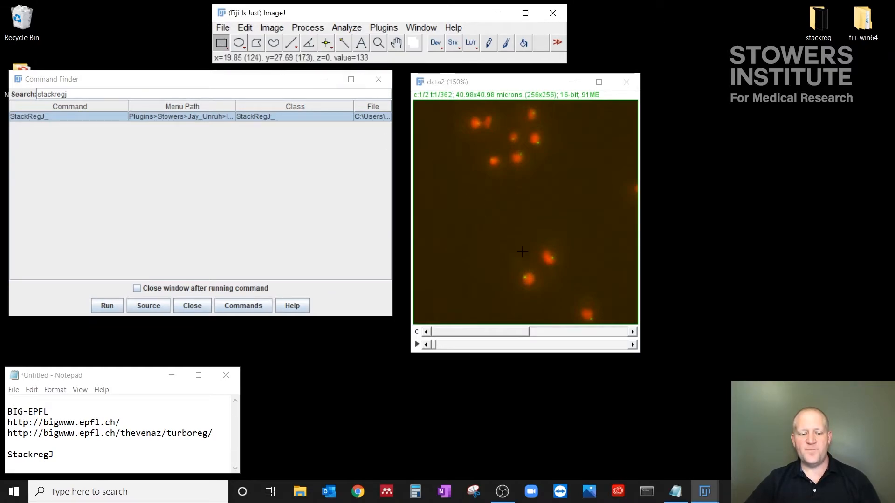
Box the lower-middle cell and duplicate it as hyperstack data2-1 with channels 1-2 and frames 1-362.
{"action": "left_click_drag", "start_coordinate": [511, 264], "coordinate": [542, 292]}
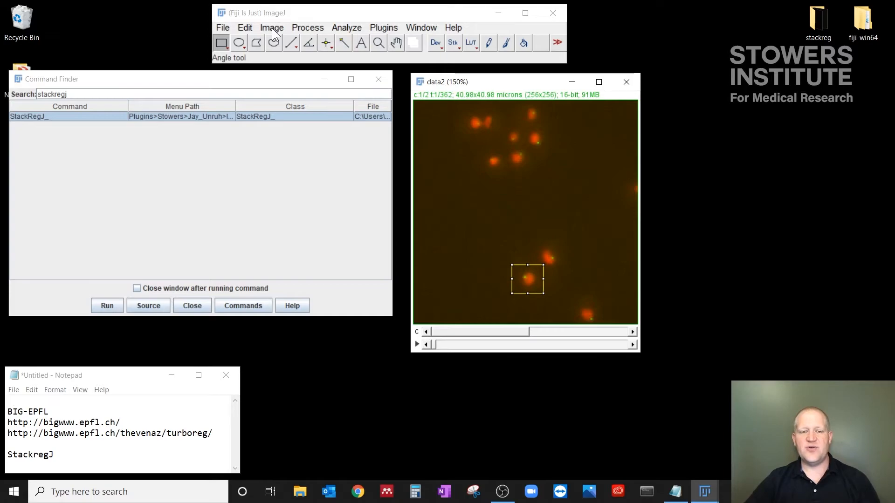
{"action": "left_click", "coordinate": [271, 27]}
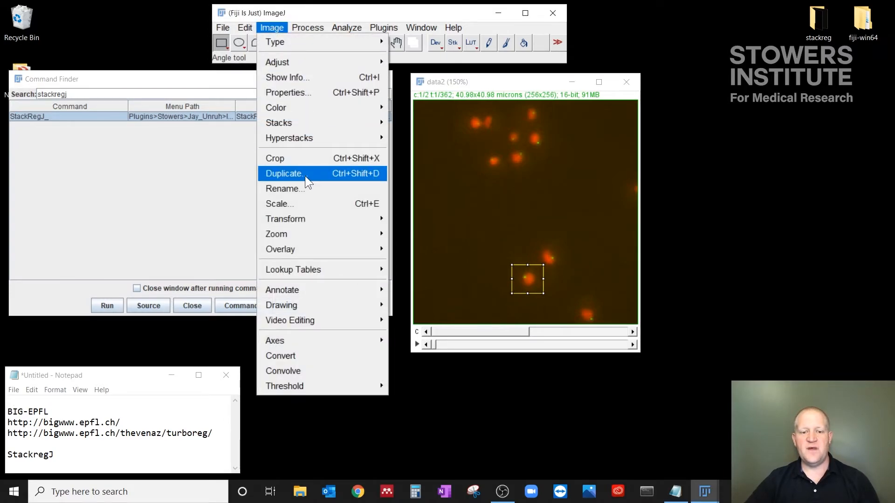
{"action": "left_click", "coordinate": [283, 173]}
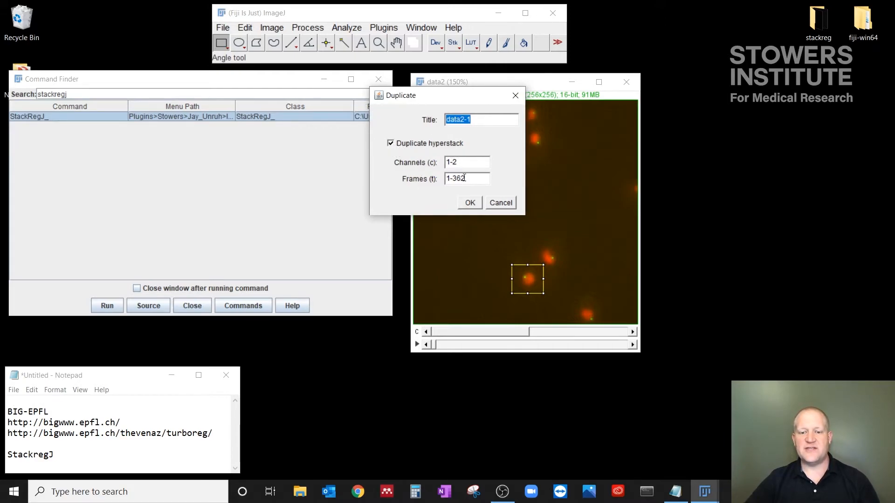
{"action": "left_click", "coordinate": [468, 202]}
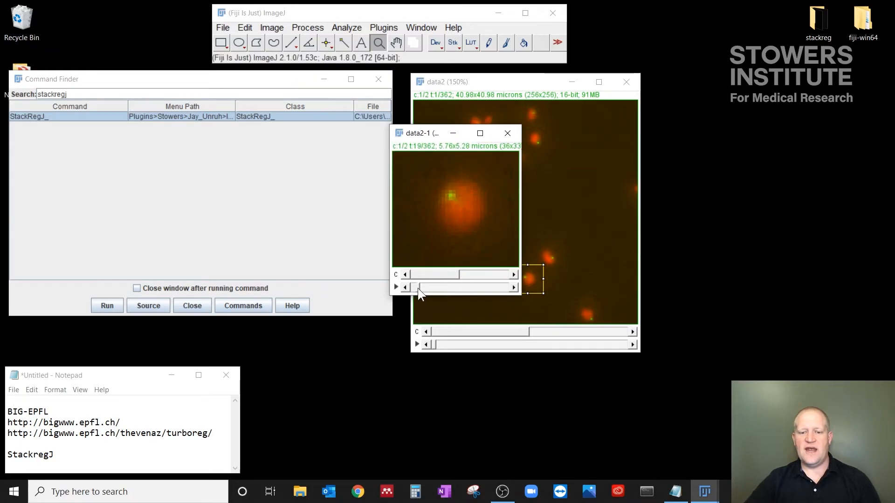
Register data2-1 with StackRegJ using Translation only, trajectory output off, through frame 362.
{"action": "left_click_drag", "start_coordinate": [419, 287], "coordinate": [439, 287]}
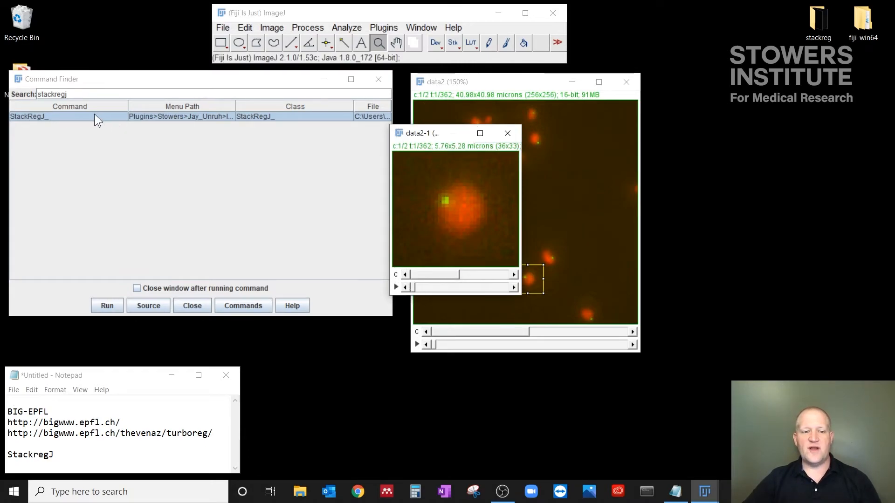
{"action": "left_click", "coordinate": [106, 306]}
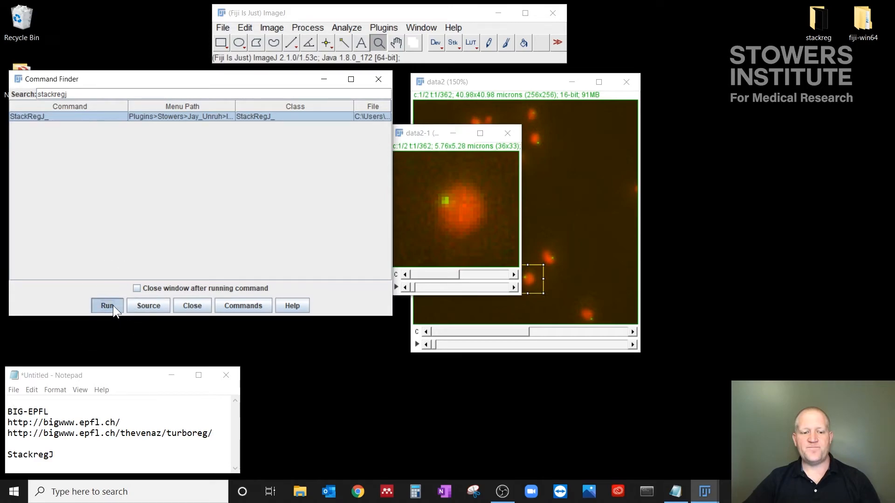
{"action": "left_click", "coordinate": [106, 306]}
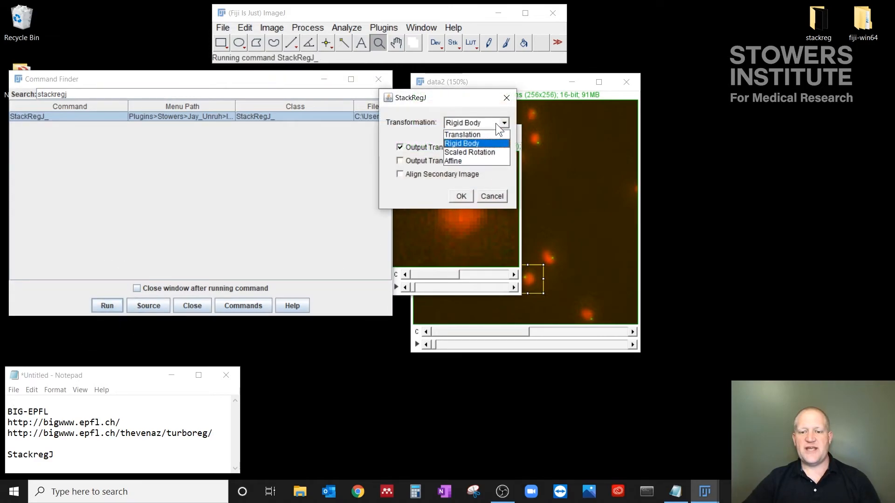
{"action": "left_click", "coordinate": [462, 134]}
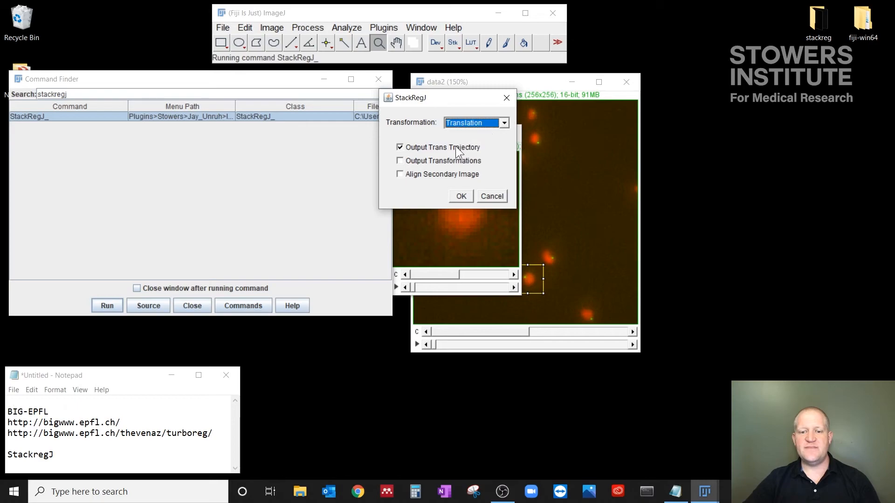
{"action": "left_click", "coordinate": [400, 147]}
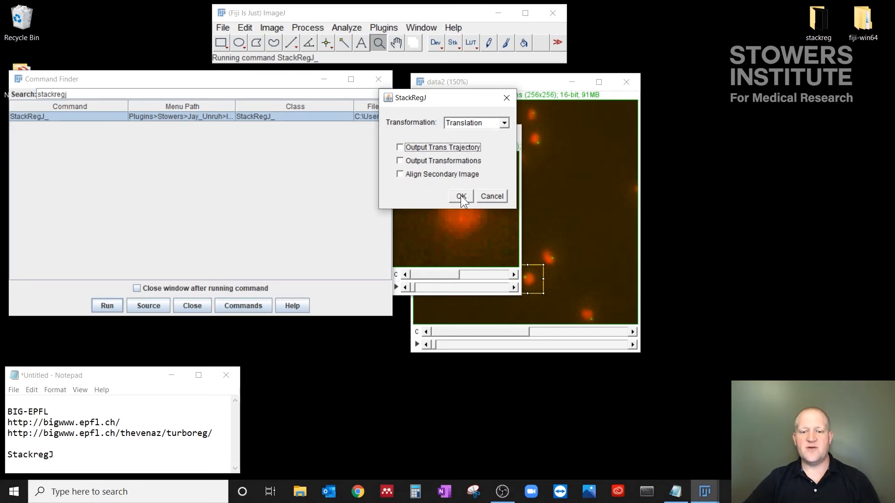
{"action": "left_click", "coordinate": [460, 196]}
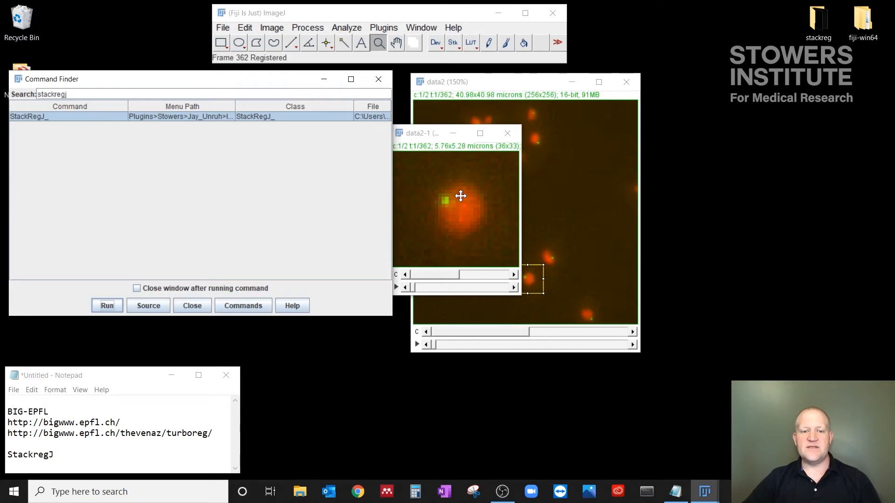
{"action": "mouse_move", "coordinate": [399, 183]}
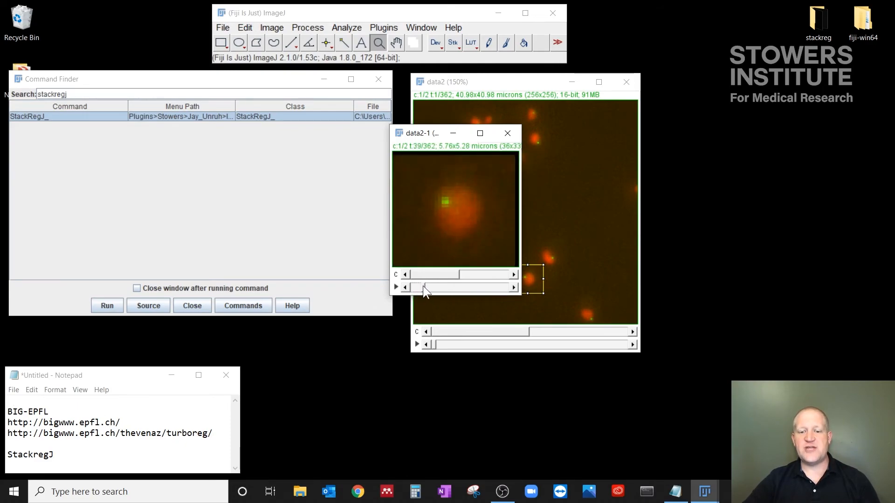
Scrub the data2-1 frame slider to inspect the drift correction and return to frame 1.
{"action": "left_click_drag", "start_coordinate": [425, 287], "coordinate": [416, 287]}
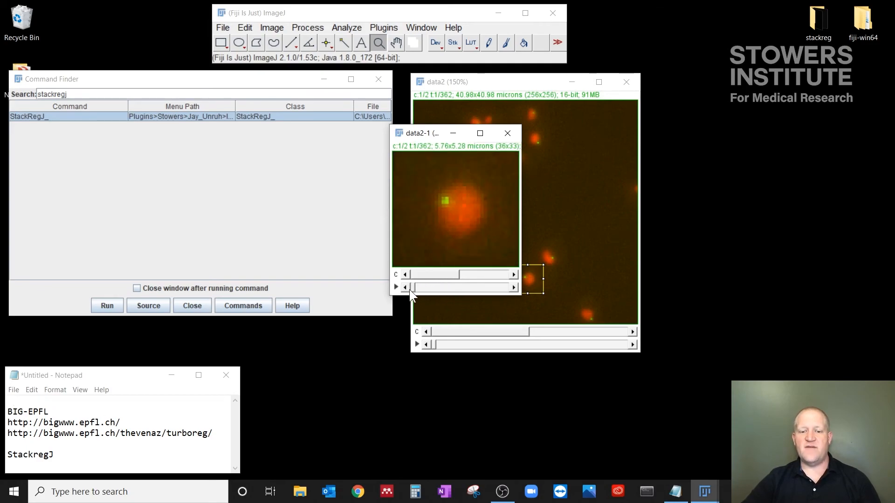
{"action": "mouse_move", "coordinate": [466, 183]}
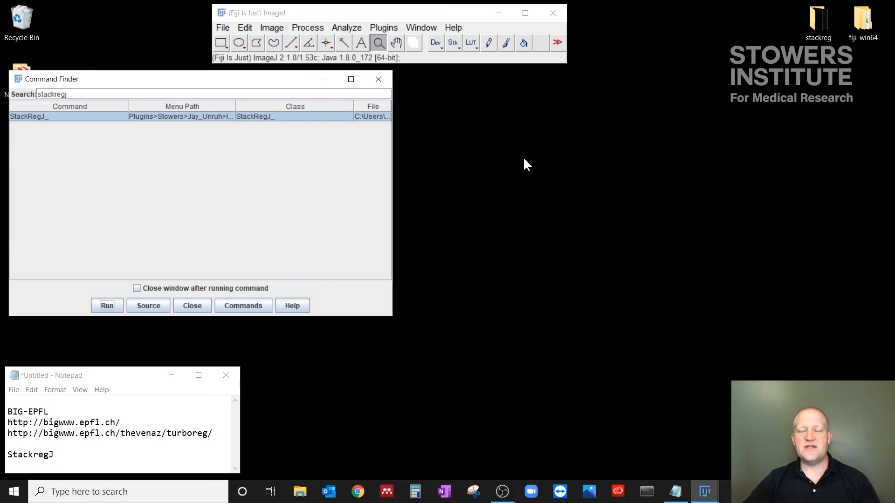
{"action": "mouse_move", "coordinate": [519, 167]}
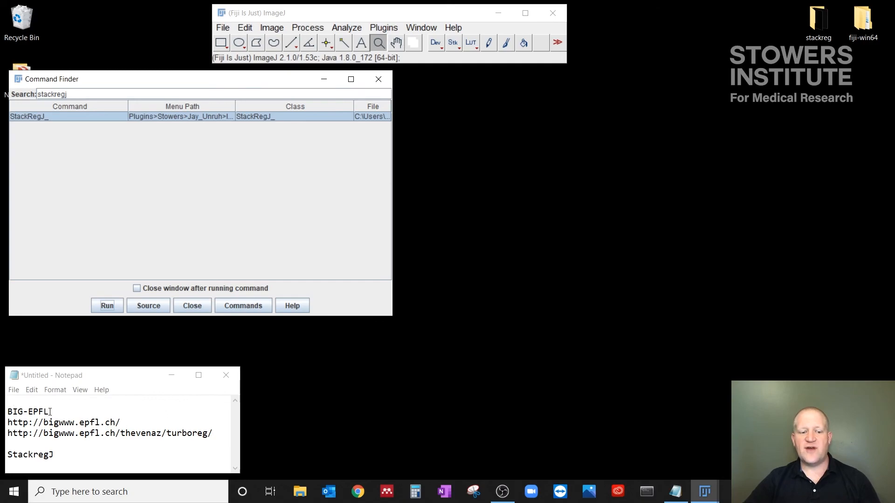
{"action": "double_click", "coordinate": [28, 411]}
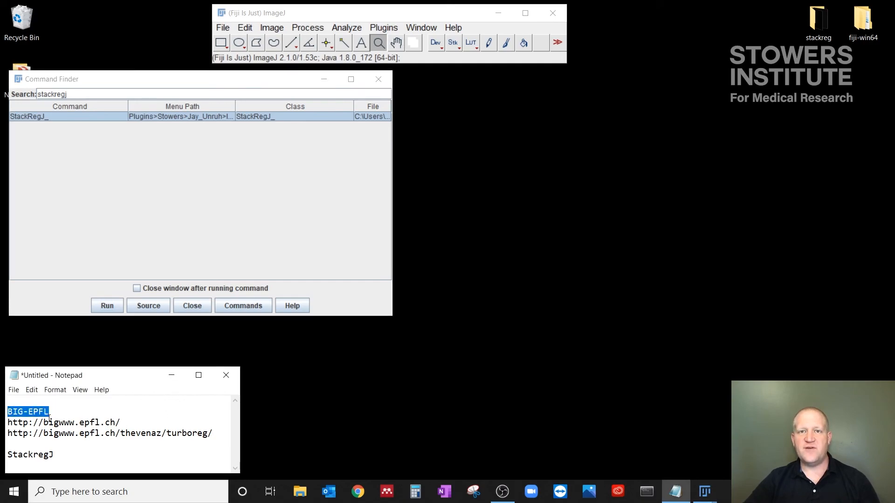